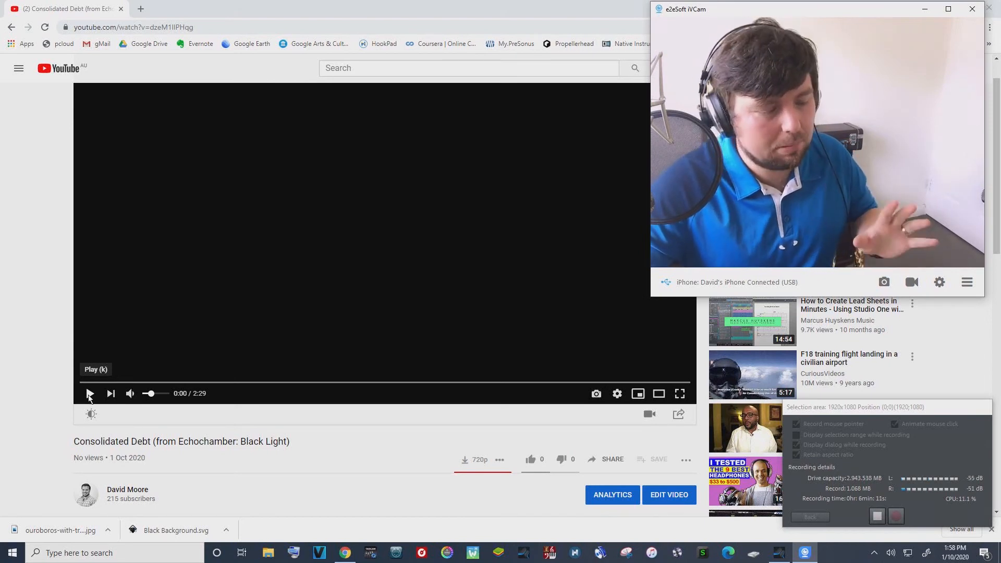
Play the Consolidated Debt lyric video from the start to the 'just make it last...' lyric at 0:26.
click(89, 393)
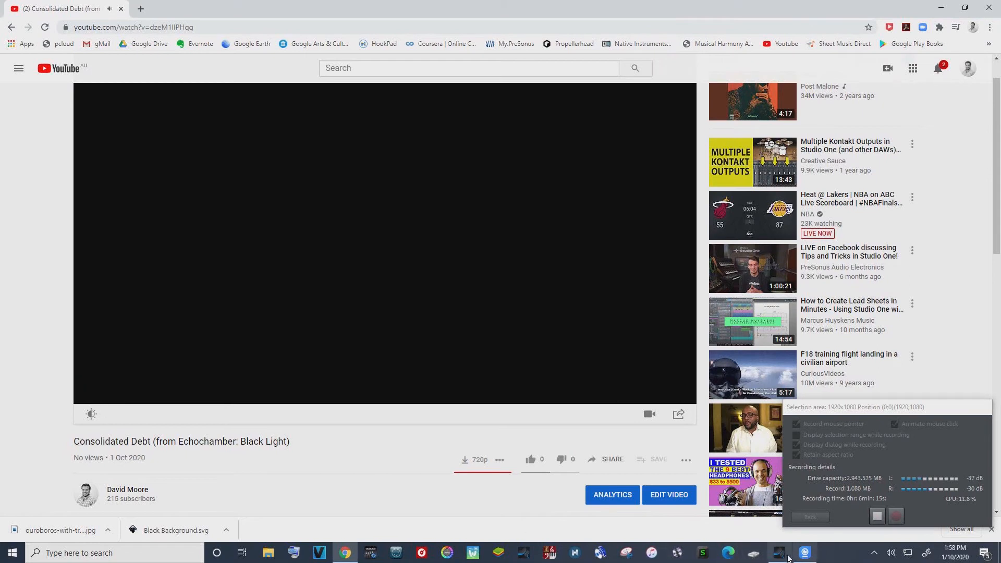
click(386, 255)
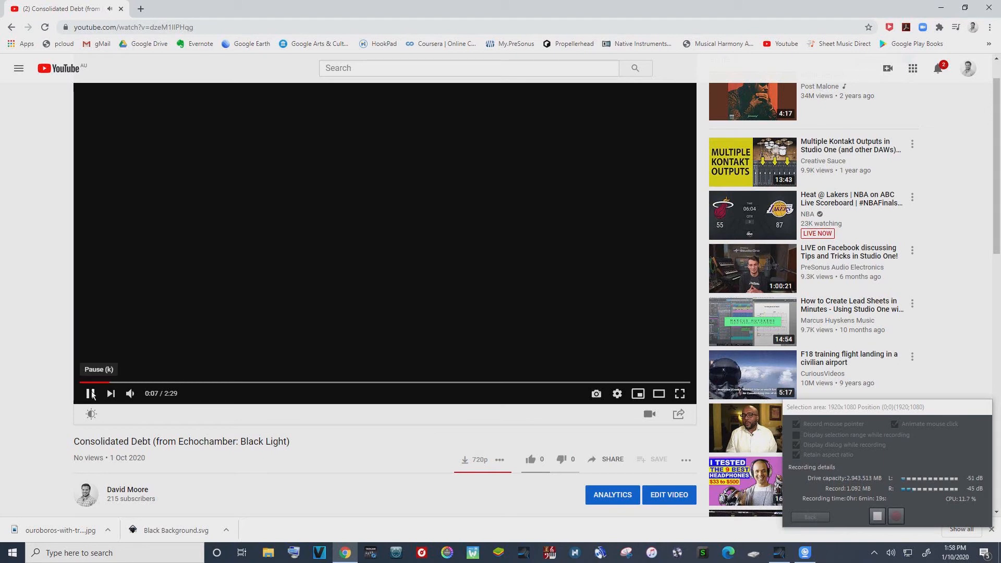
click(90, 393)
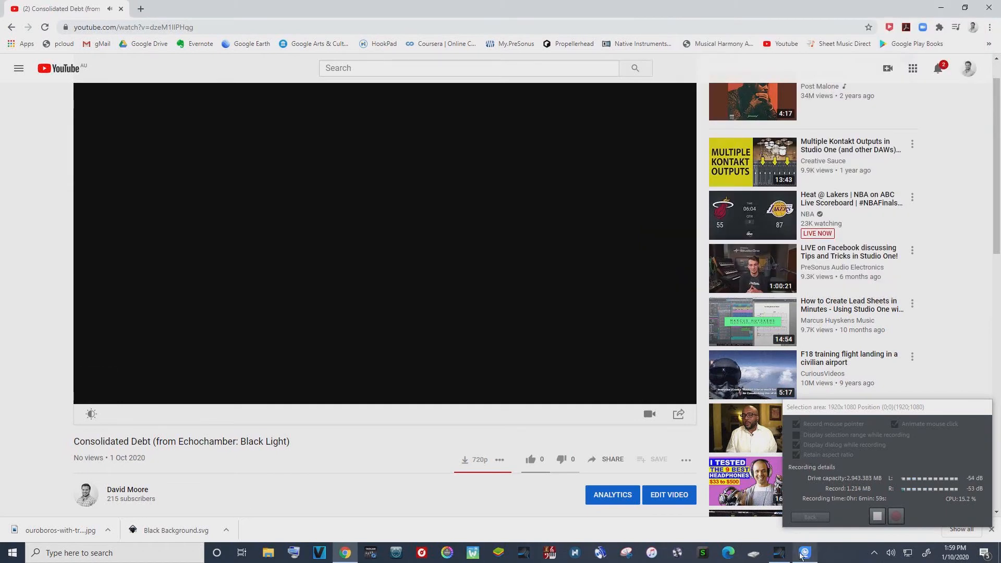
click(804, 553)
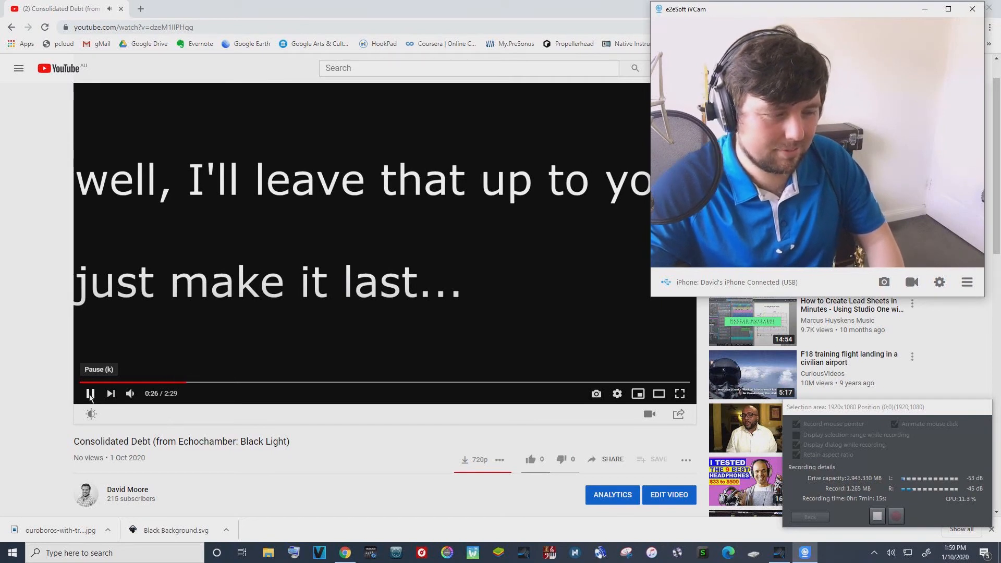
Pause the lyric video at 0:26 on the 'just make it last...' lyric.
click(90, 393)
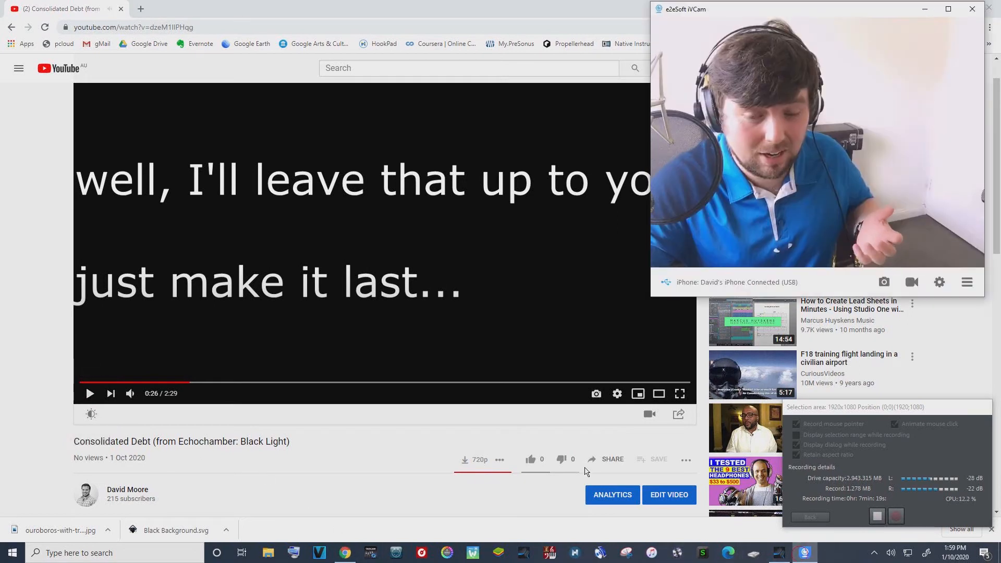
mouse_move(371, 453)
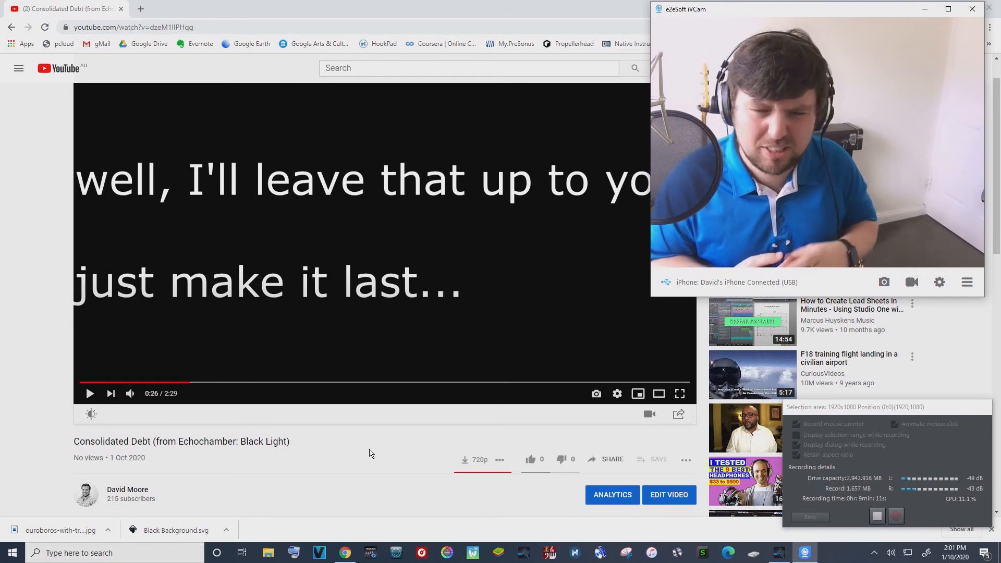
mouse_move(71, 373)
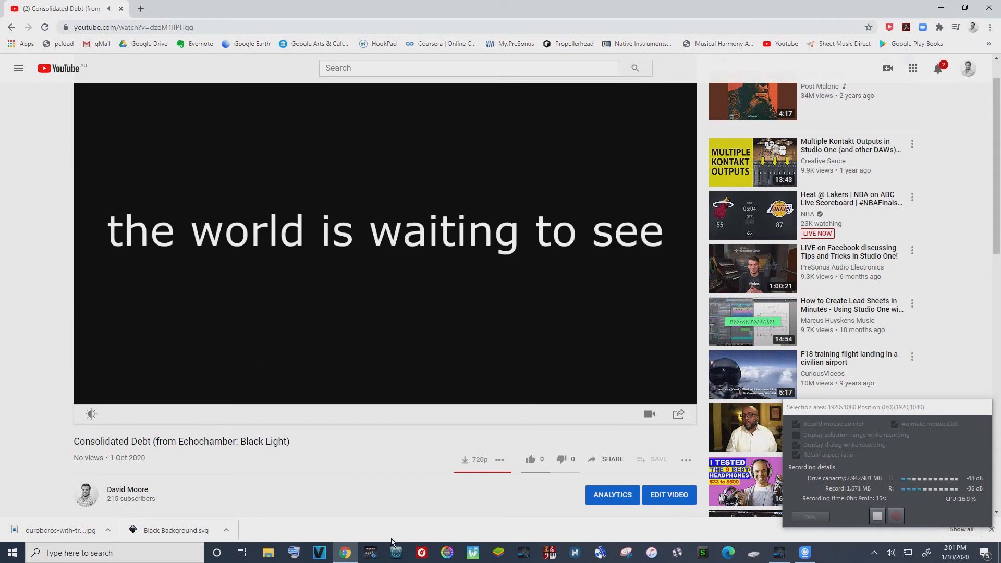
Play through 'so claim your destiny' and 'become one with me', pausing at 0:49.
click(804, 552)
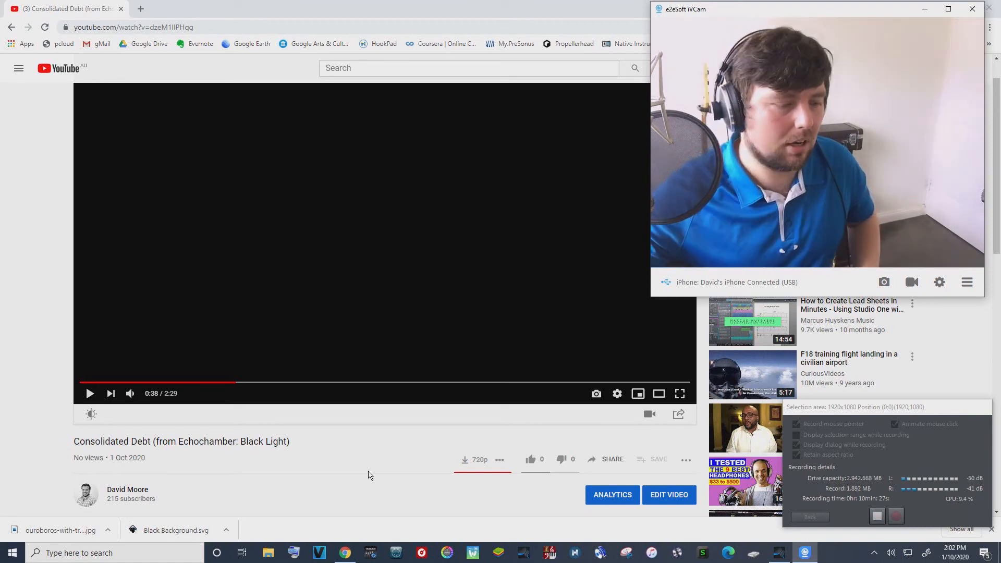
click(89, 393)
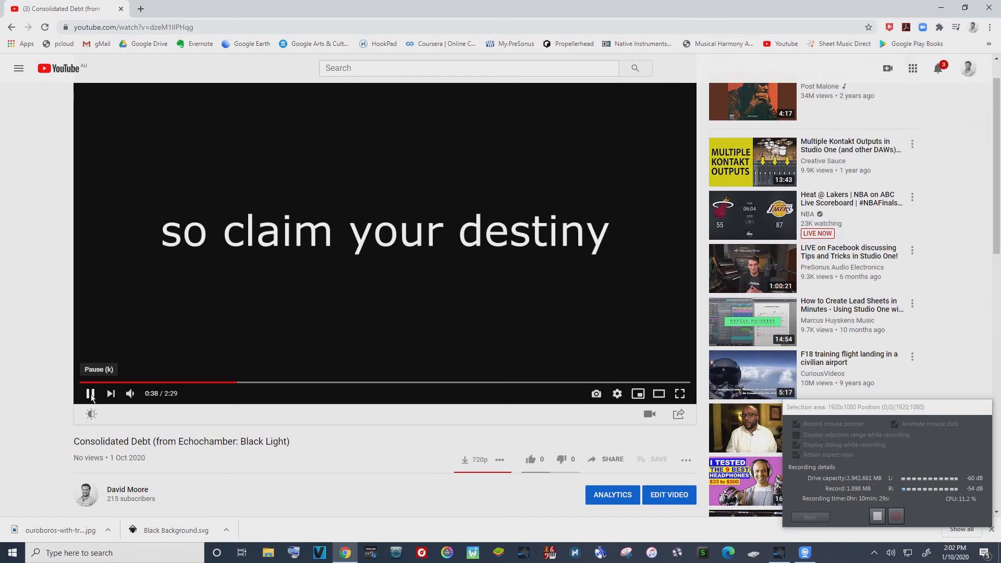
mouse_move(393, 490)
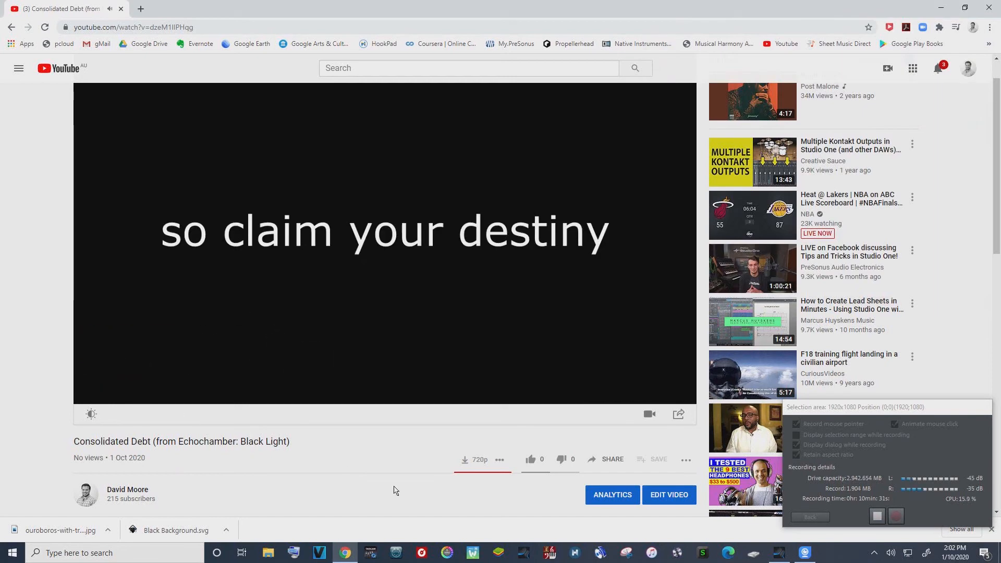
click(805, 552)
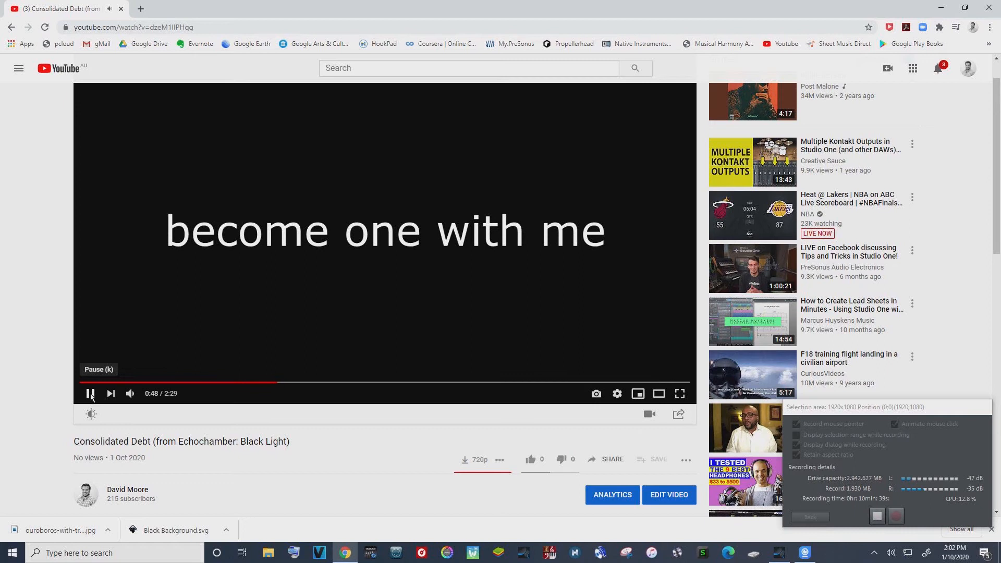
click(89, 393)
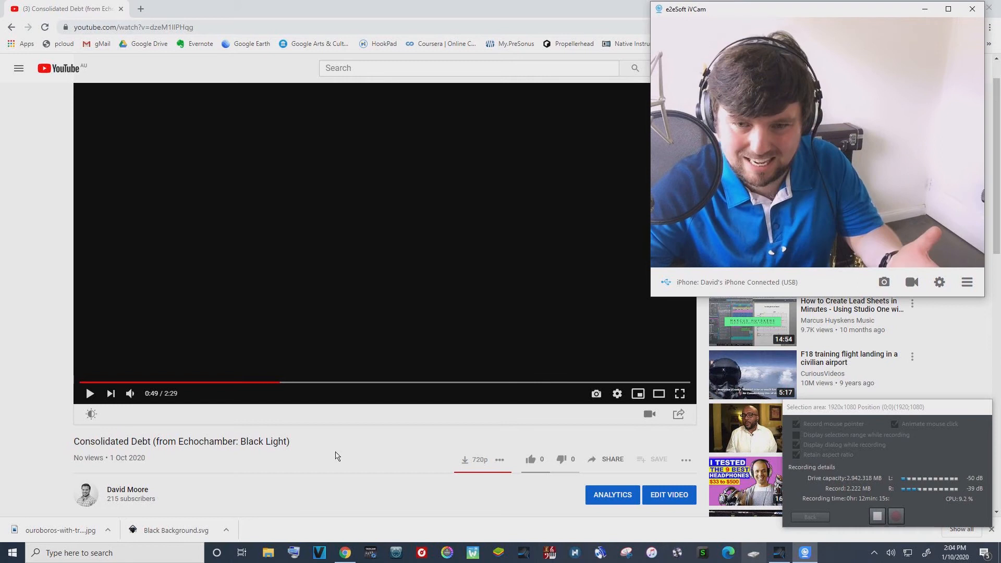
Resume the lyric video from 0:49 and let it advance to 1:10.
click(90, 393)
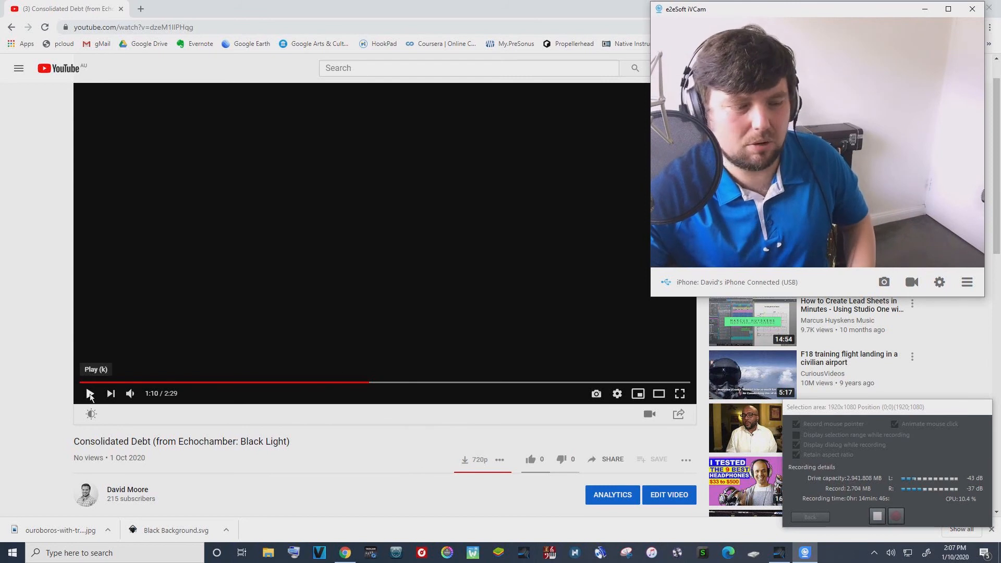
Resume the lyric video from 1:10 so it plays on to 1:28.
click(89, 393)
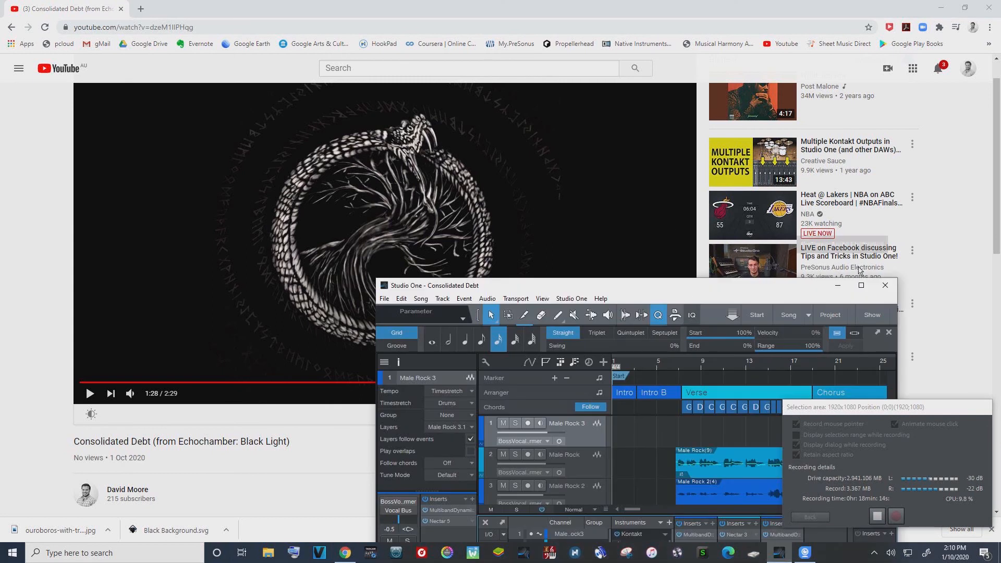
Maximize the Consolidated Debt project window and focus the Solo Guitar track's mixer channel.
click(861, 285)
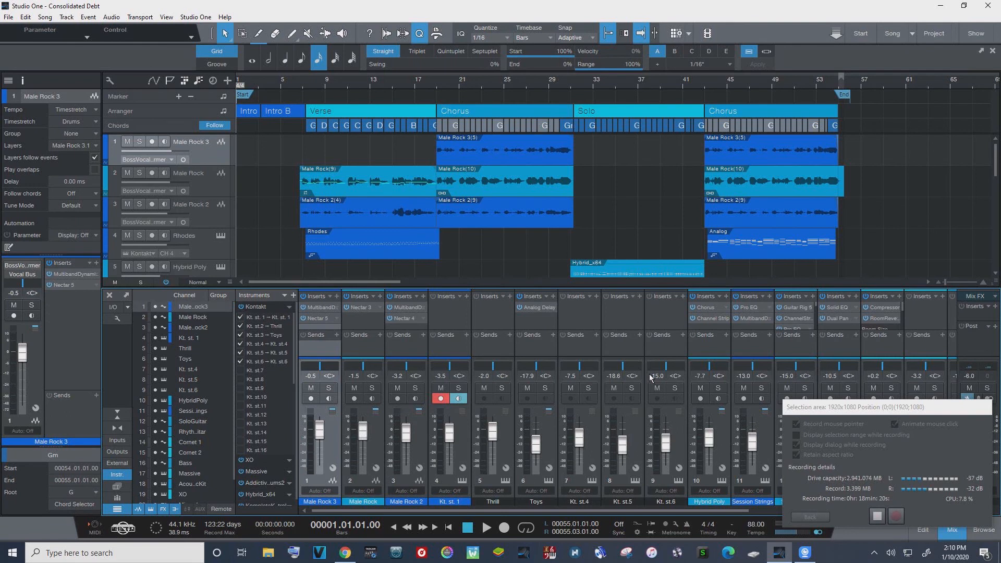
mouse_move(584, 478)
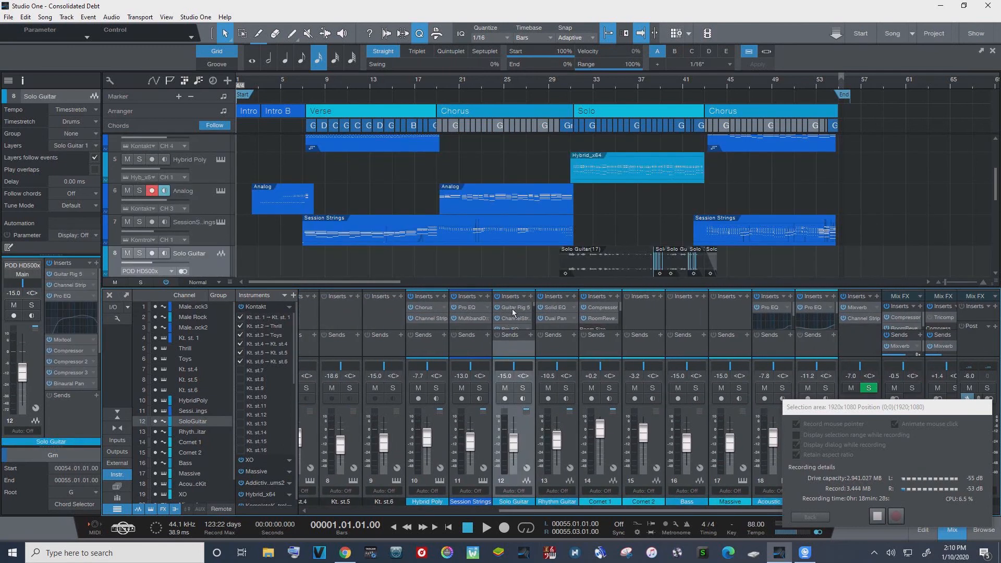
click(514, 307)
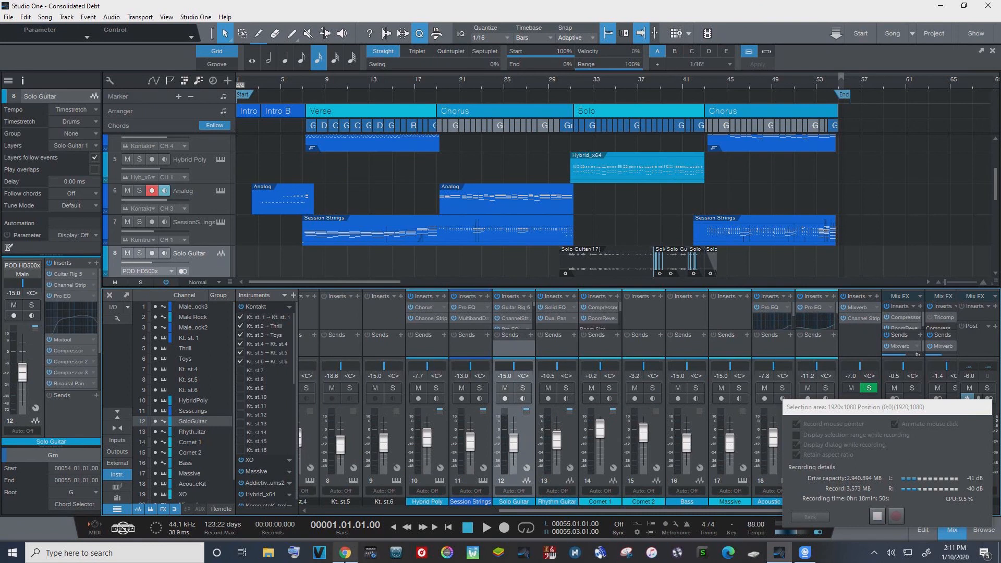
mouse_move(344, 552)
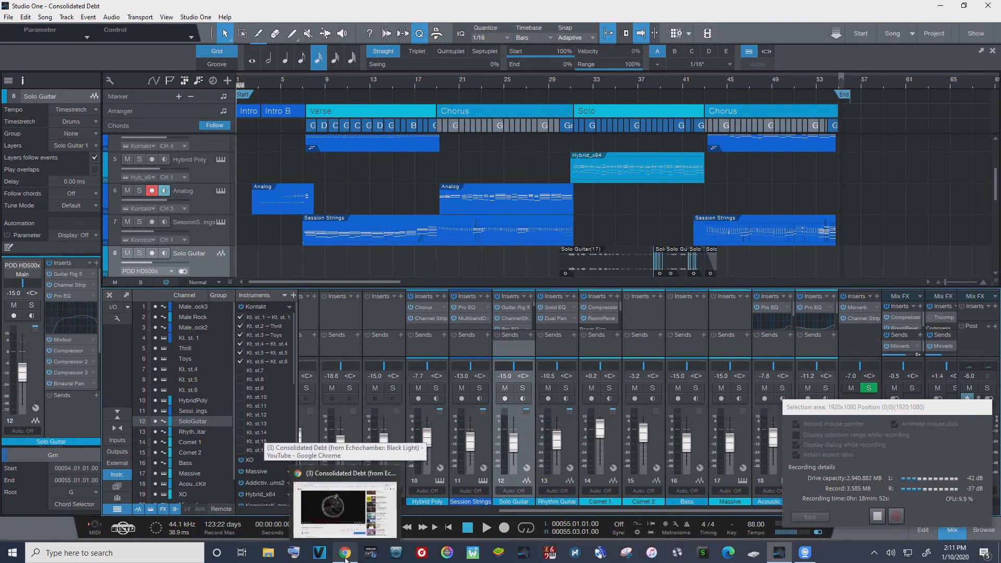
Return to the lyric video, skip ahead, and pause at 1:55 on 'I AM the debt you owe your soul'.
click(345, 552)
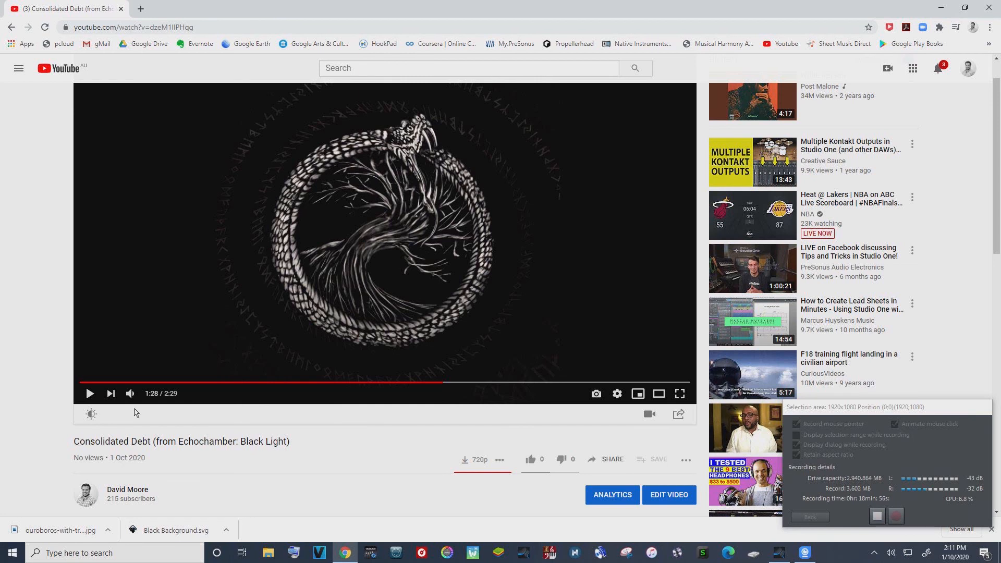
mouse_move(89, 393)
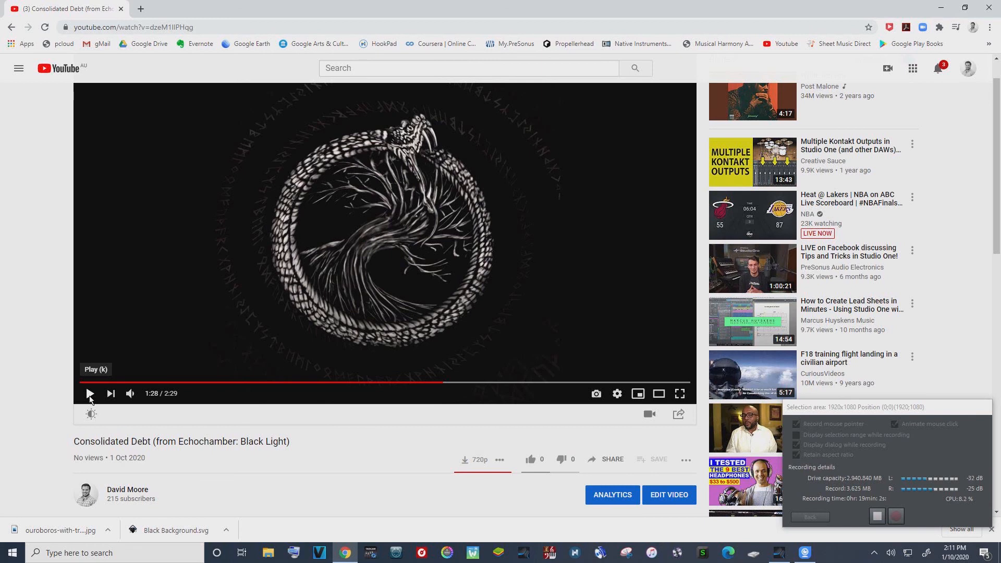
click(89, 393)
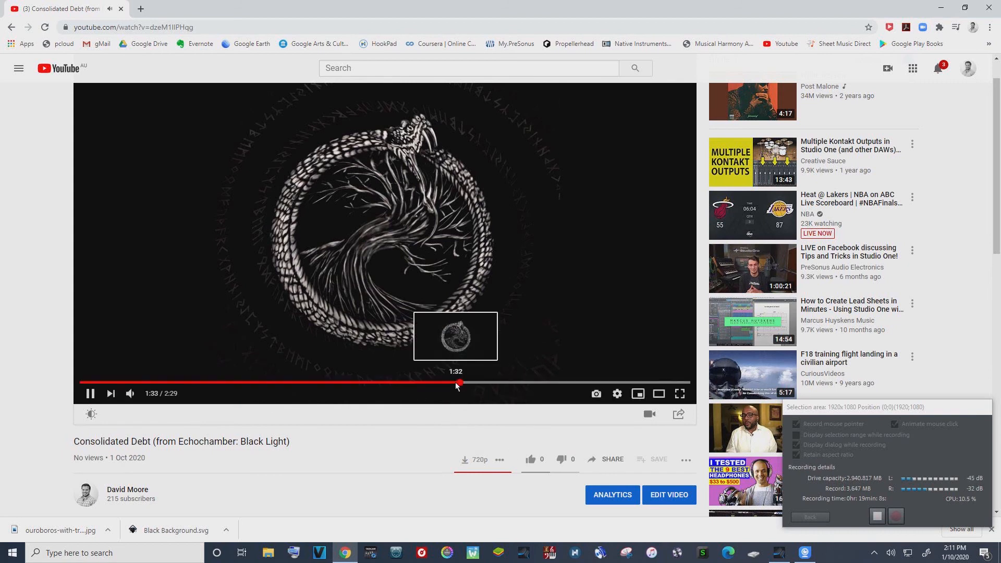
drag(458, 383, 528, 383)
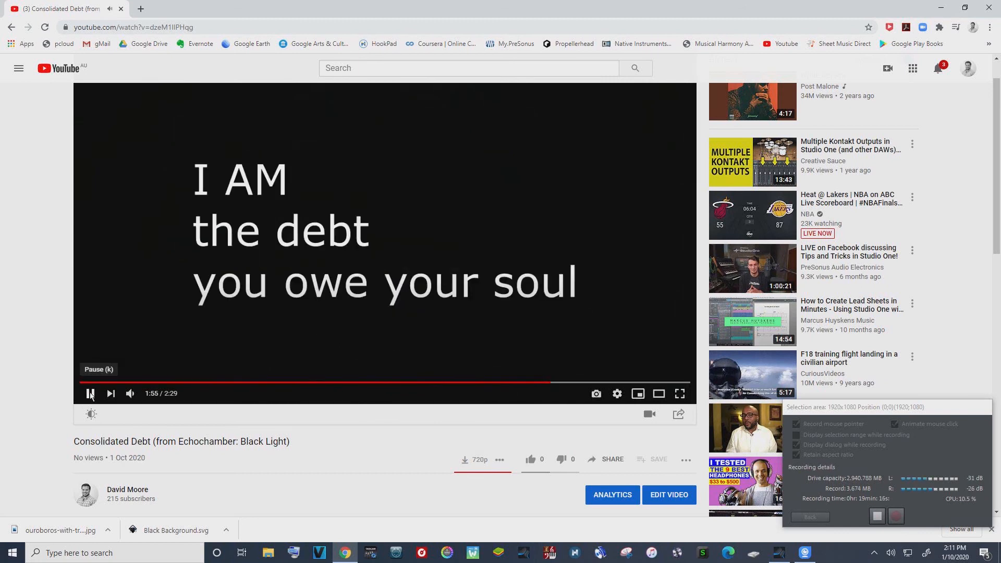
click(90, 393)
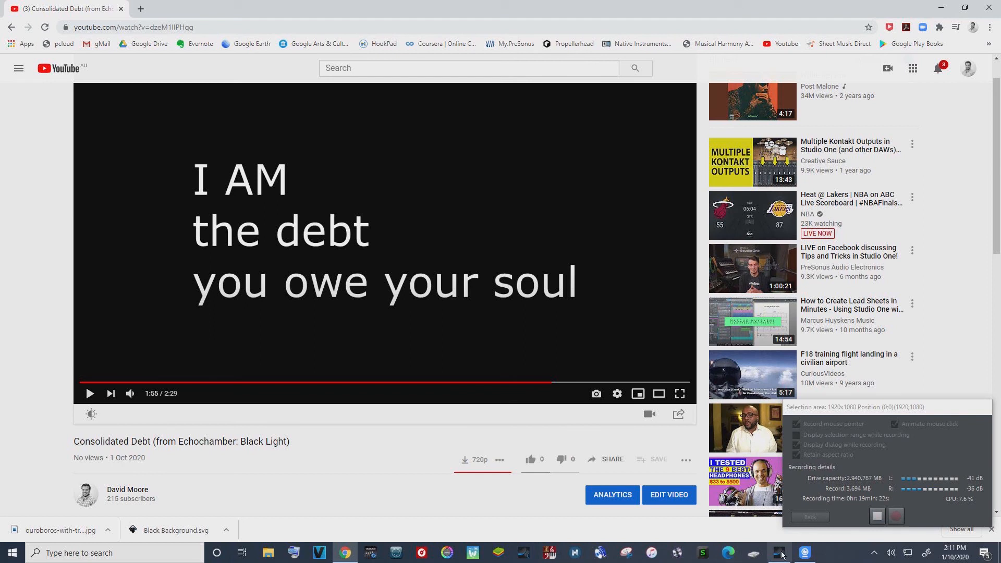
click(804, 553)
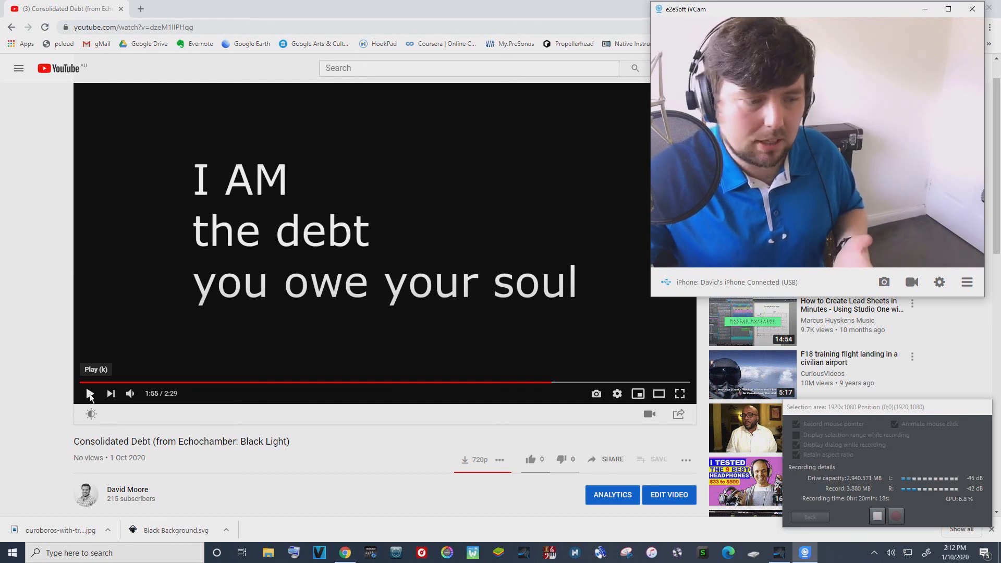
Resume from 1:55 and pause at 2:03 on 'the Love you want for your own'.
click(90, 393)
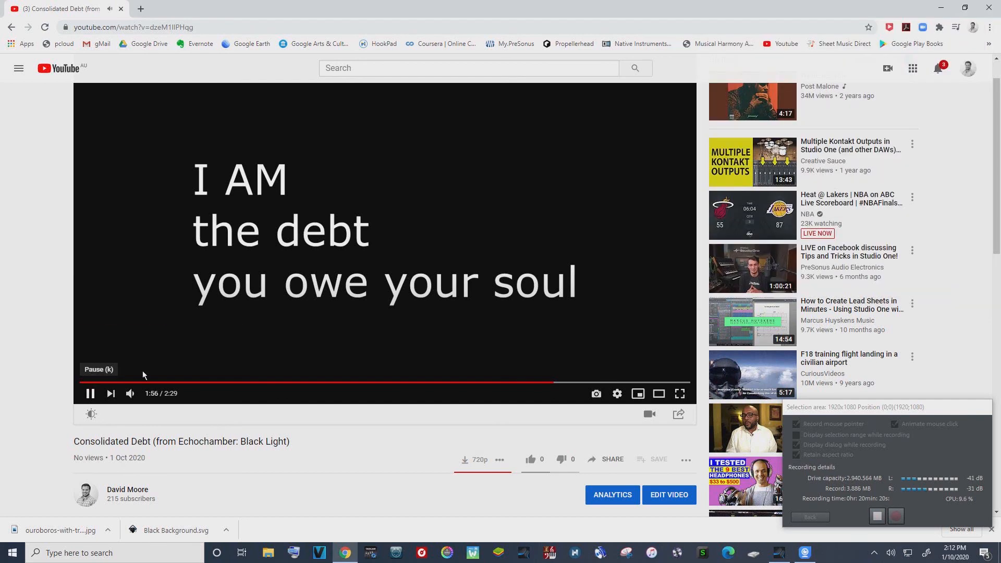
mouse_move(282, 356)
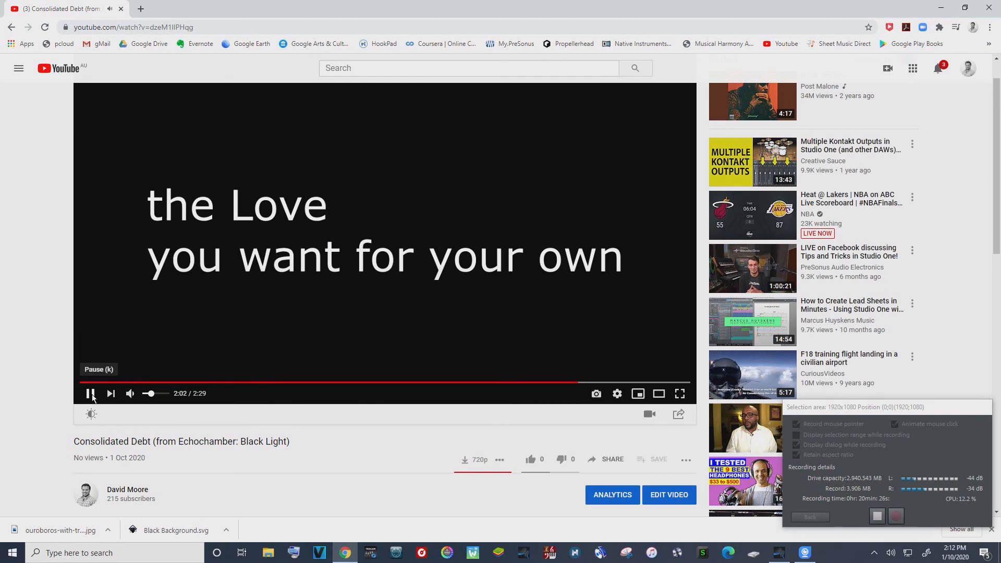
click(91, 393)
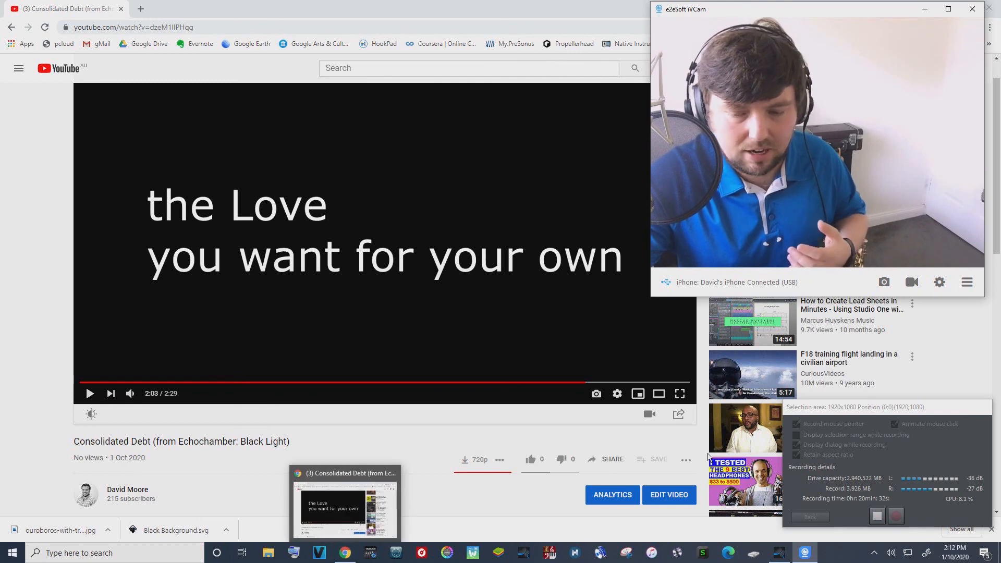
mouse_move(402, 313)
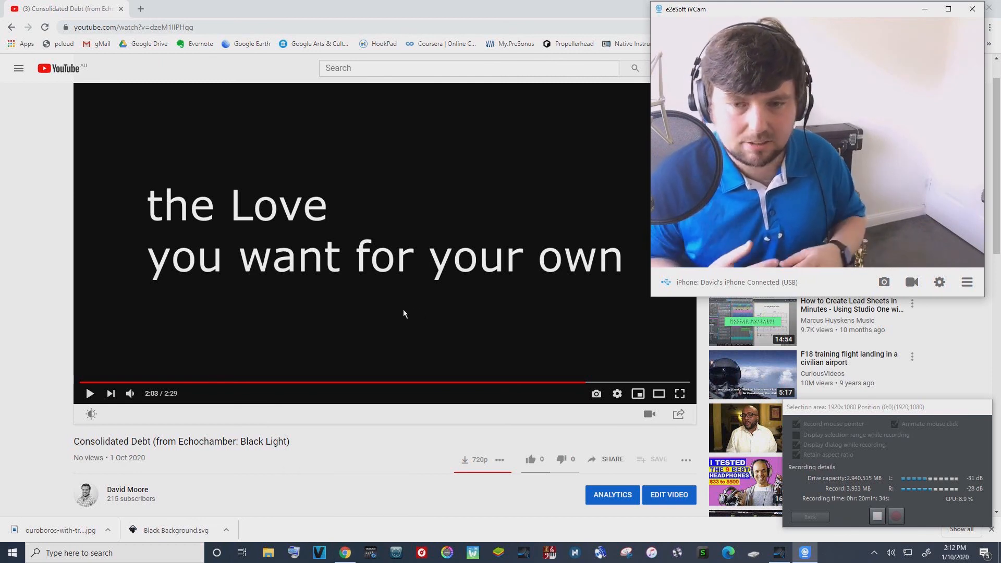